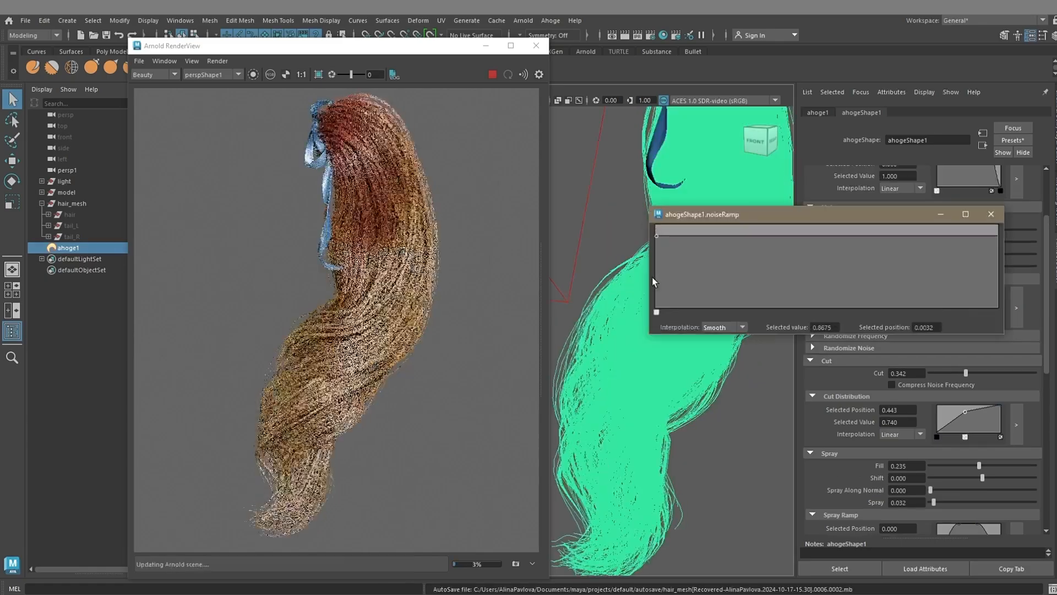
- Isolate hair_mesh and convert its polygon strips to Subdiv, then to NURBS surfaces
{"action": "left_click", "coordinate": [991, 214]}
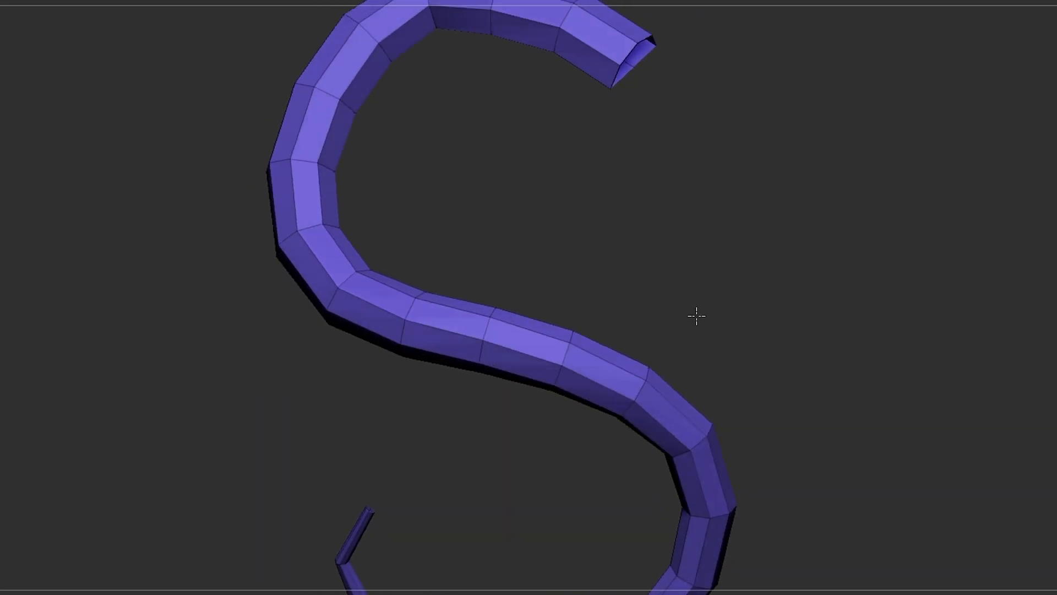
{"action": "left_click", "coordinate": [25, 20]}
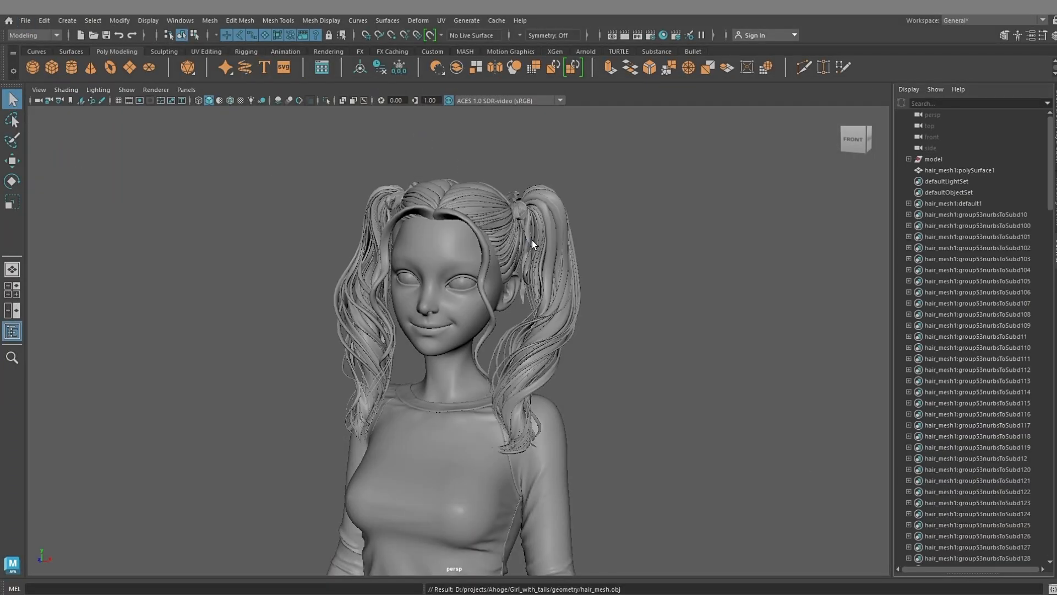
{"action": "left_click", "coordinate": [210, 19]}
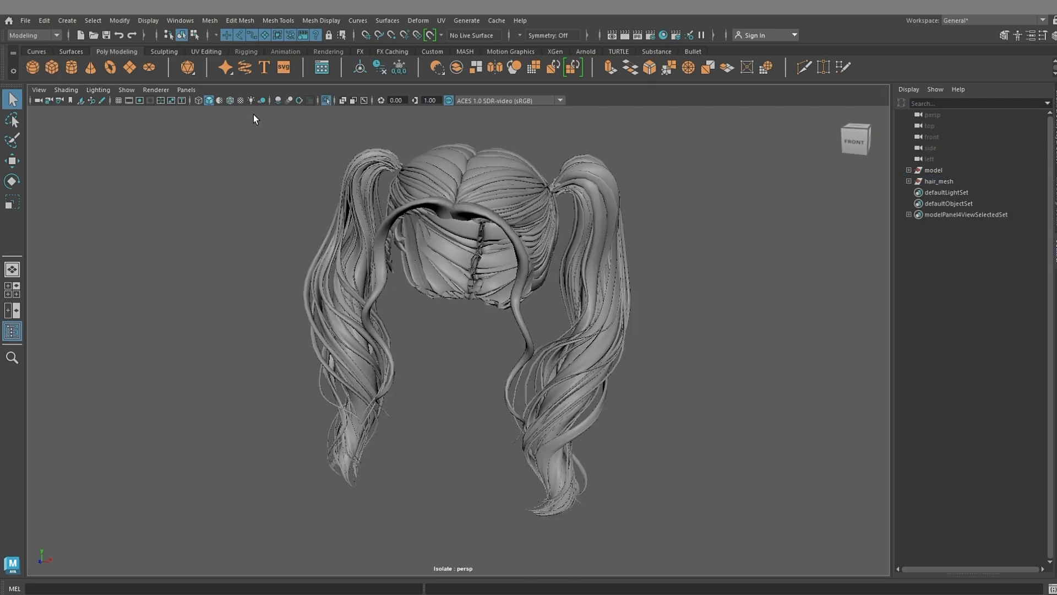
{"action": "left_click", "coordinate": [119, 20]}
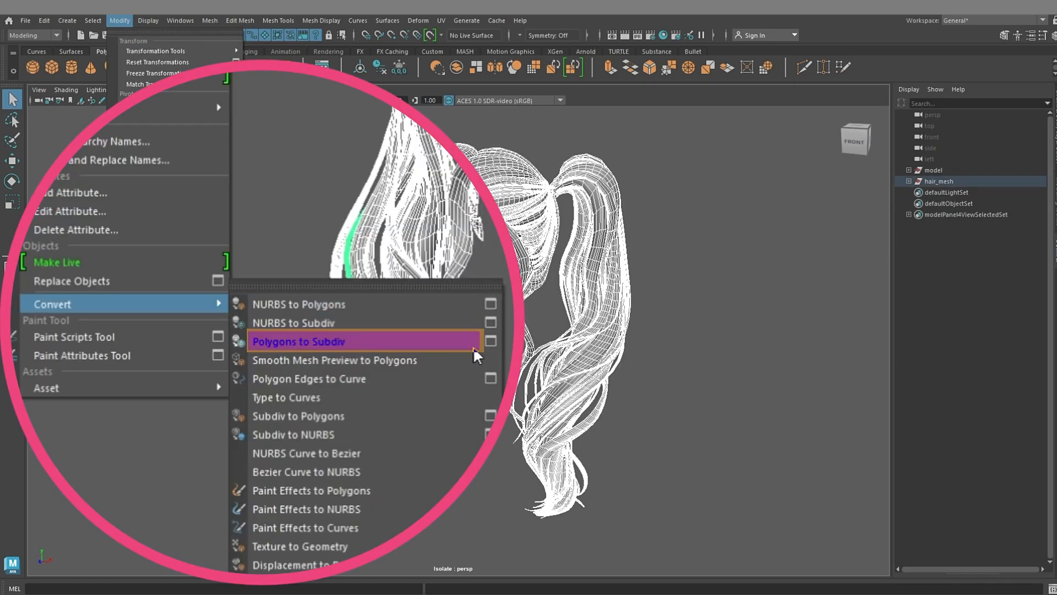
{"action": "left_click", "coordinate": [489, 340]}
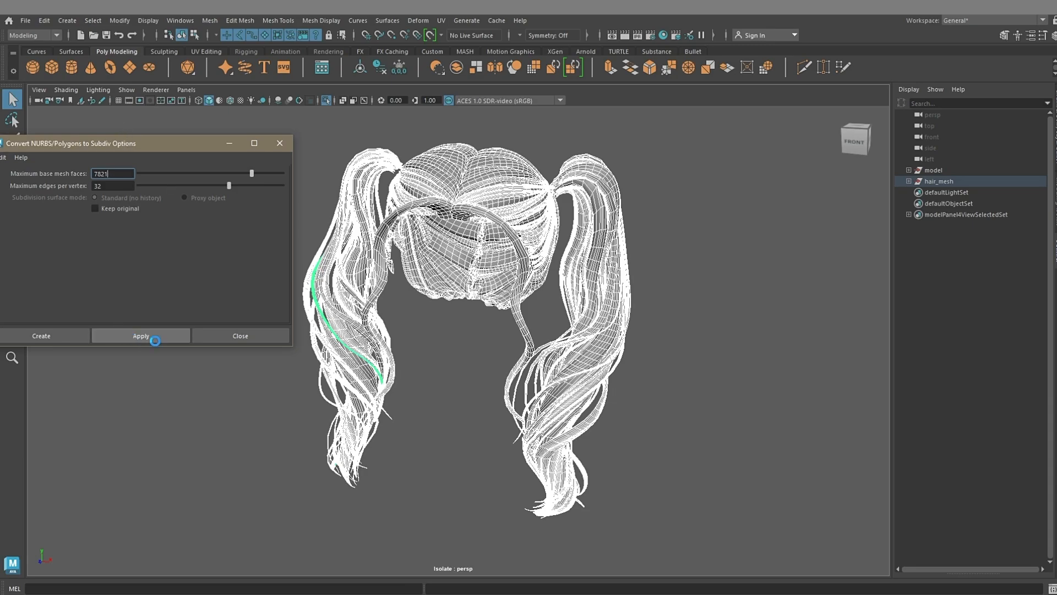
{"action": "left_click", "coordinate": [119, 20]}
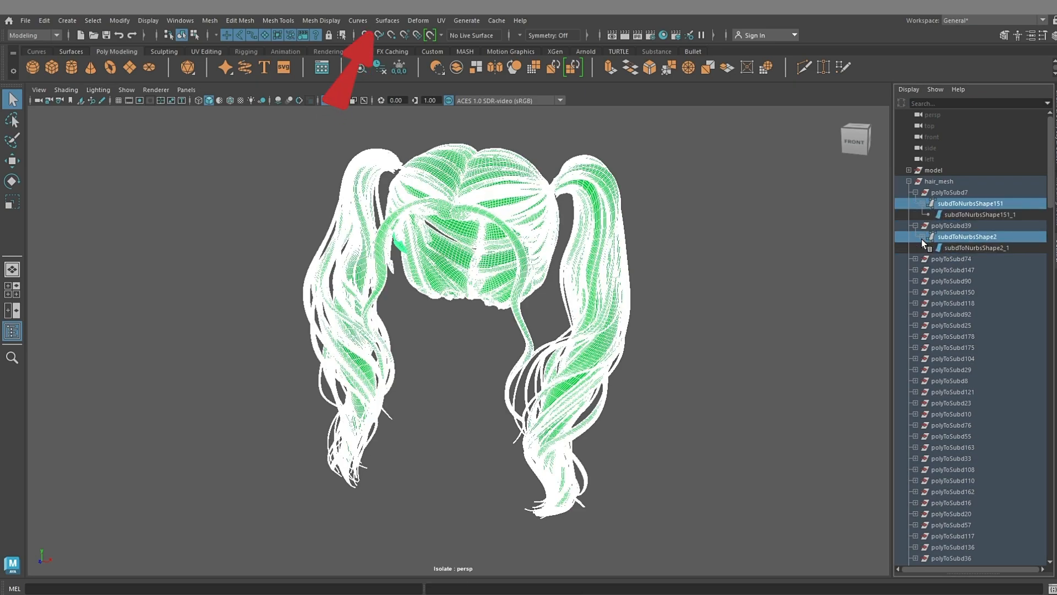
{"action": "left_click", "coordinate": [387, 20]}
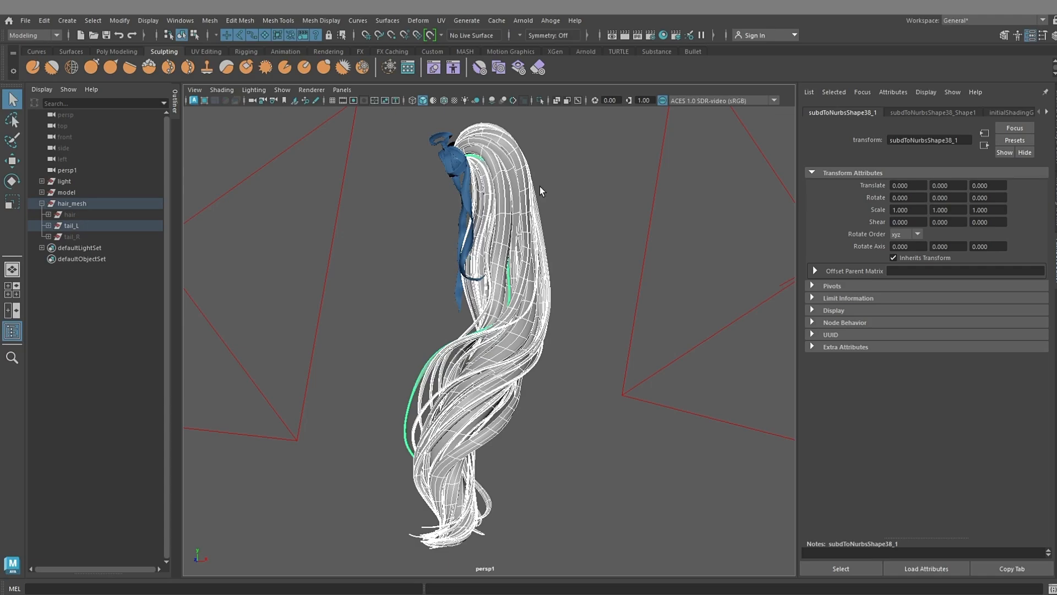
- Grow Ahoge hair on the tail_L surfaces and render it in Arnold RenderView
{"action": "left_click", "coordinate": [68, 247]}
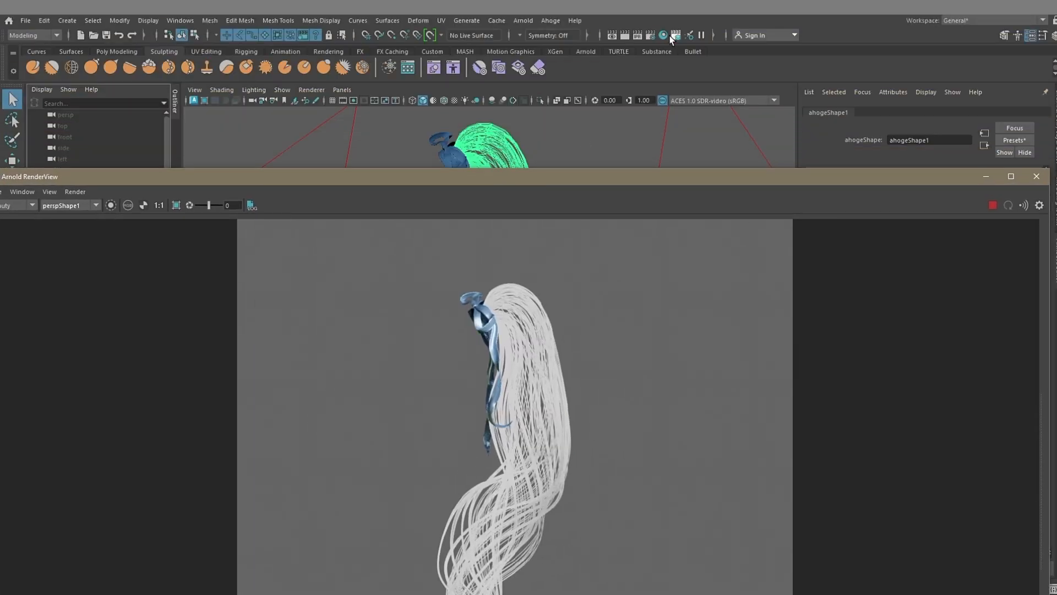
{"action": "left_click", "coordinate": [661, 35]}
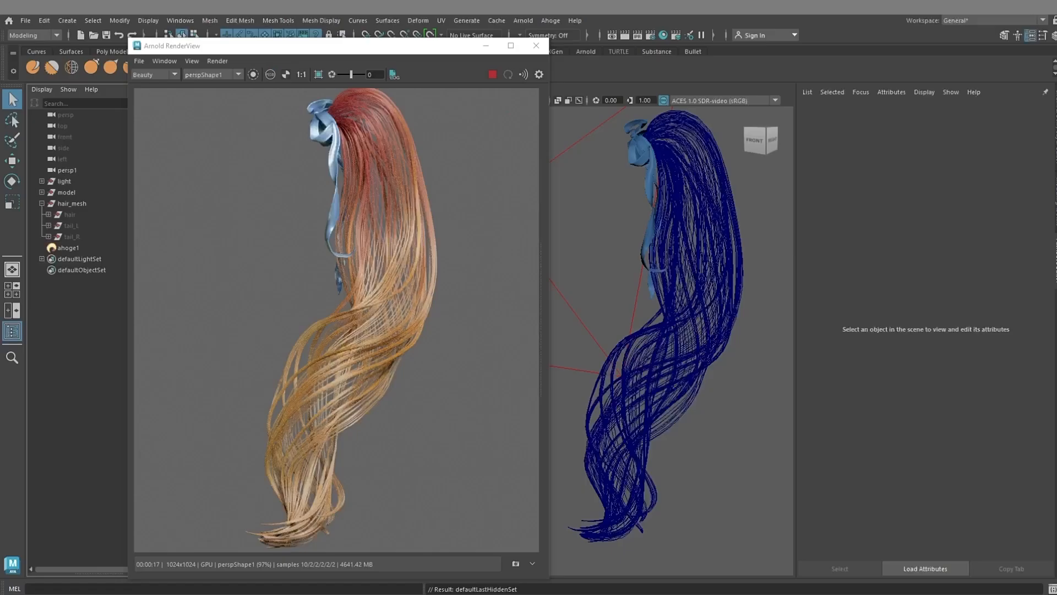
{"action": "left_click", "coordinate": [508, 74]}
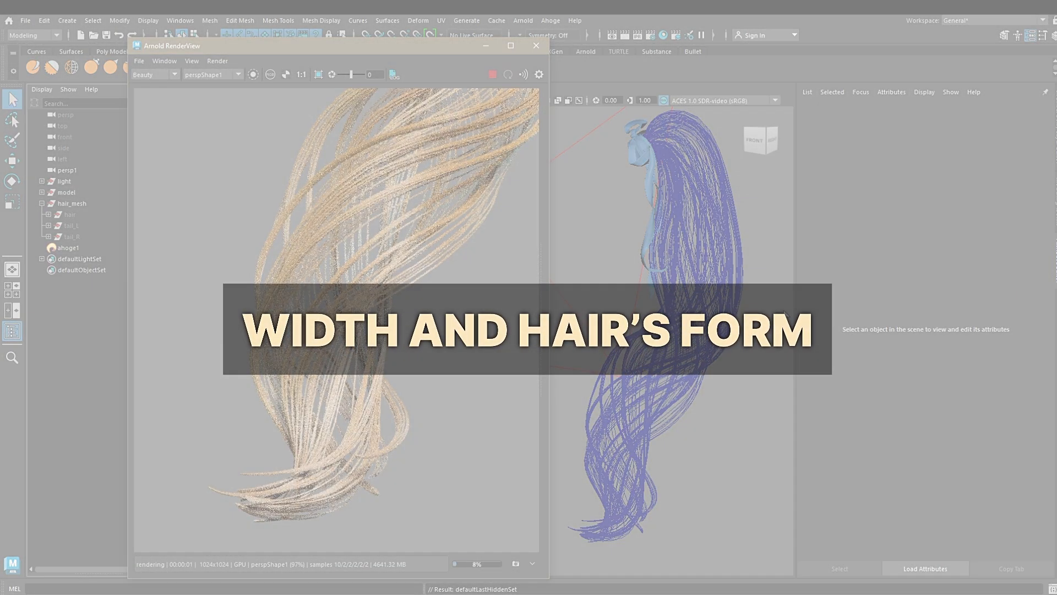
- Set ahoge1 Width to 0.025 with a tapering Width Ramp, then adjust Cut and Spray
{"action": "left_click", "coordinate": [66, 247]}
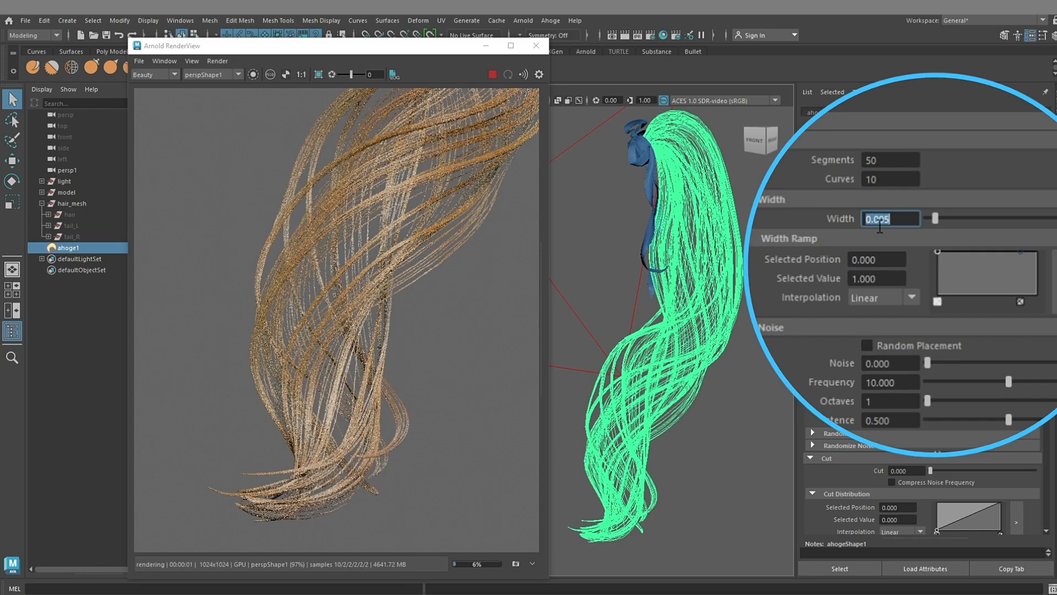
{"action": "left_click", "coordinate": [985, 272]}
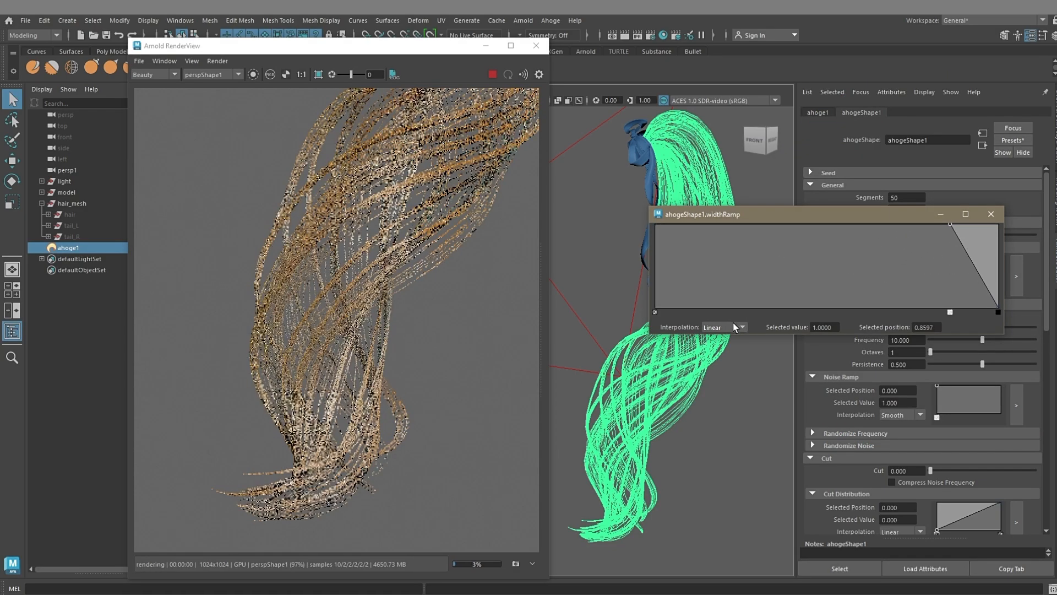
{"action": "left_click", "coordinate": [723, 327]}
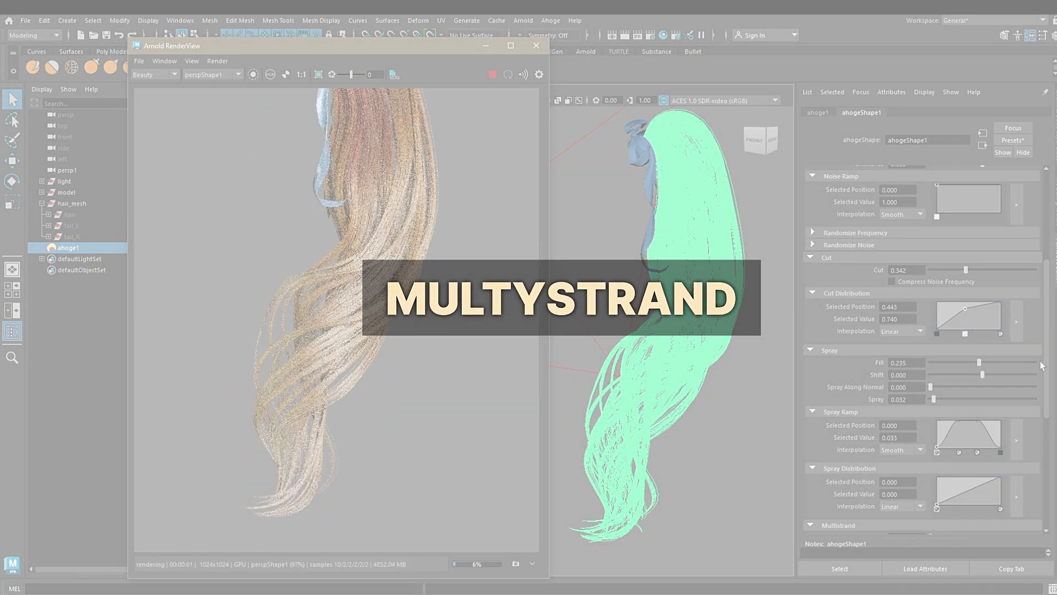
- Set Multistrand to 10 and adjust Percent, Randomize, Twist, Spray and the spray ramp
{"action": "scroll", "scroll_direction": "down", "scroll_amount": 3}
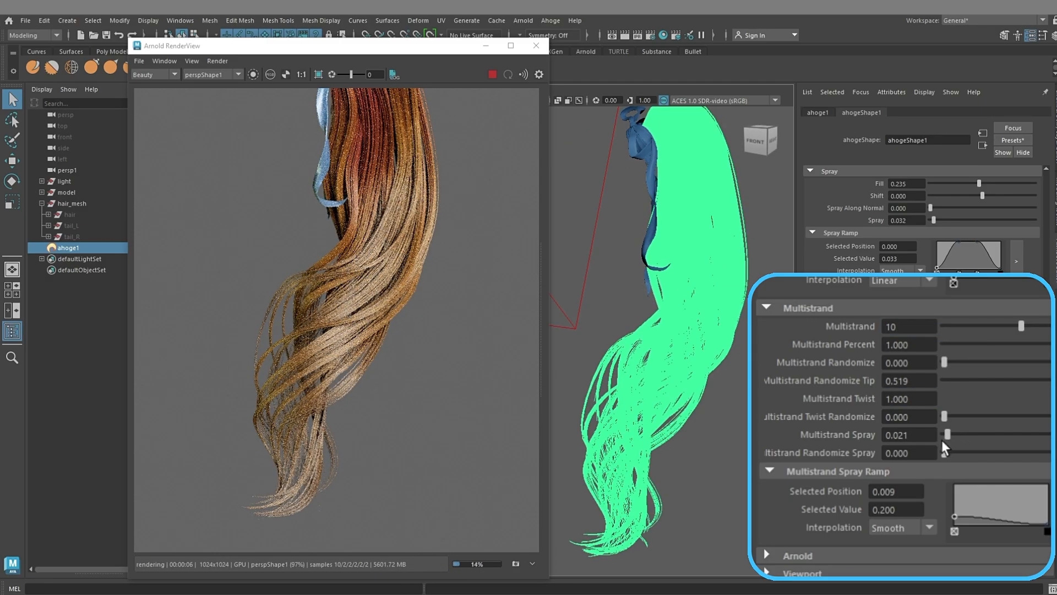
{"action": "scroll", "scroll_direction": "down", "scroll_amount": 3}
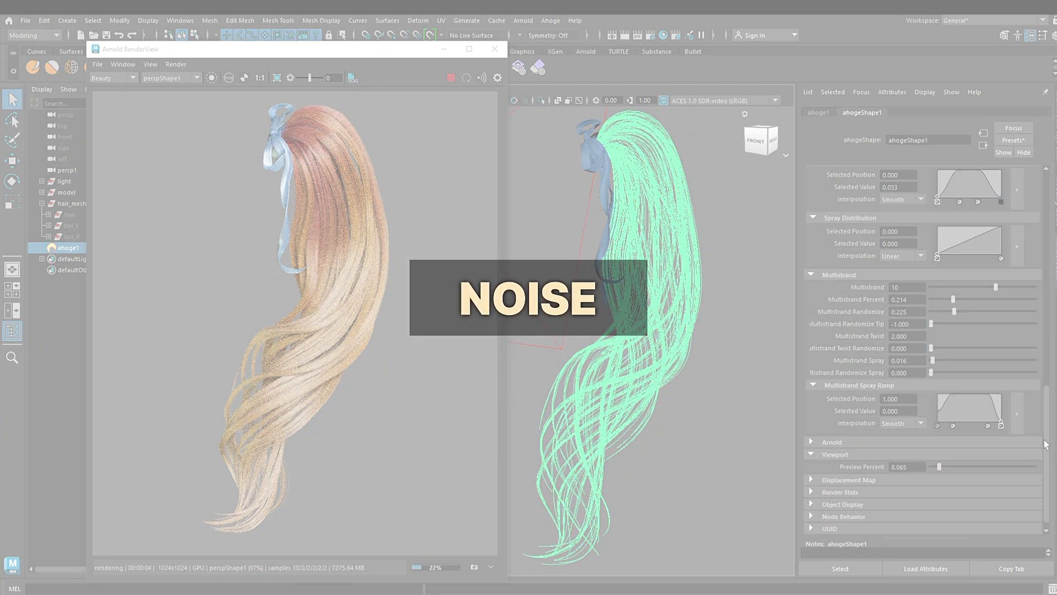
- Browse the Ahoge wiki sections on noise, noise ramp and randomized frequency
{"action": "scroll", "scroll_direction": "up", "scroll_amount": 3}
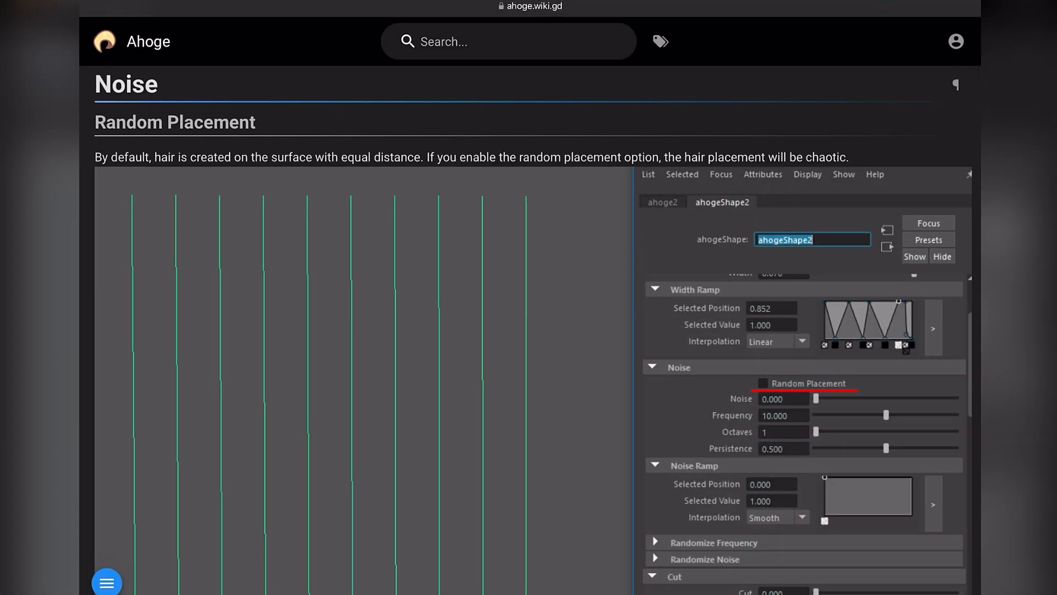
{"action": "scroll", "scroll_direction": "down", "scroll_amount": 3}
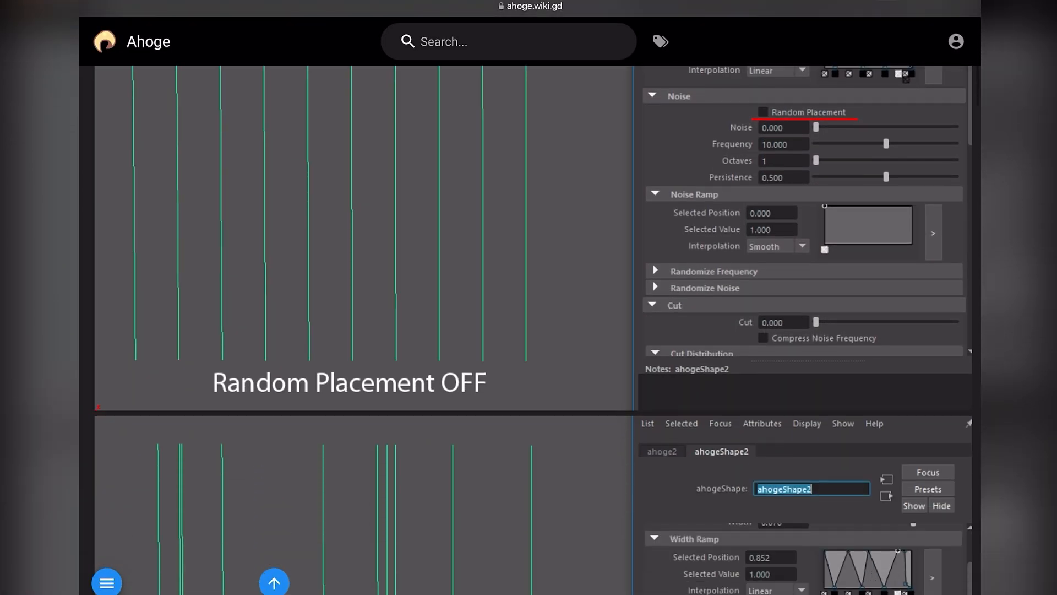
{"action": "left_click", "coordinate": [763, 112]}
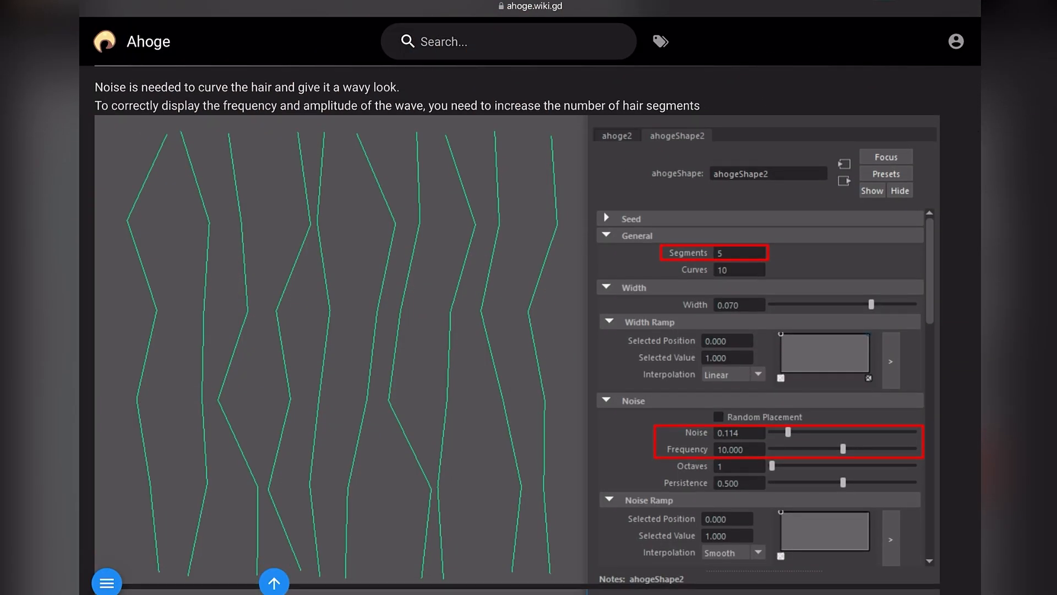
{"action": "scroll", "scroll_direction": "down", "scroll_amount": 3}
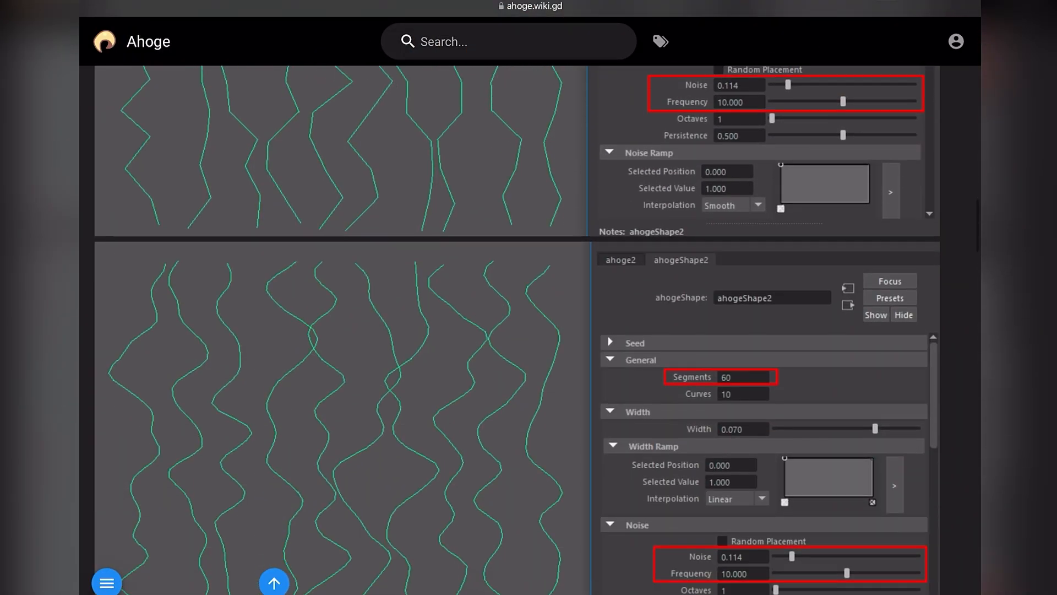
{"action": "scroll", "scroll_direction": "down", "scroll_amount": 3}
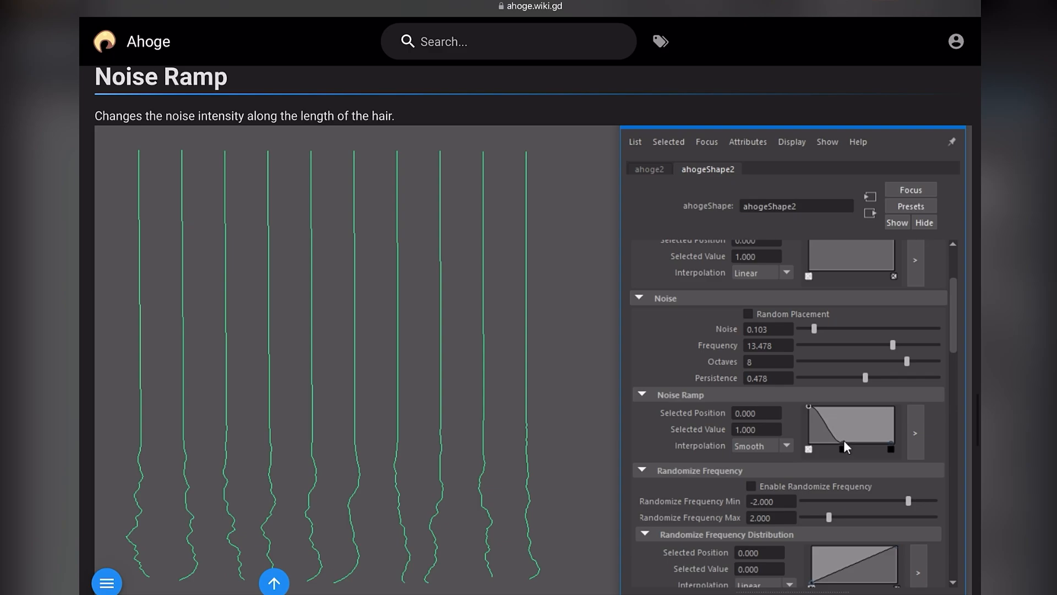
{"action": "left_click", "coordinate": [749, 486]}
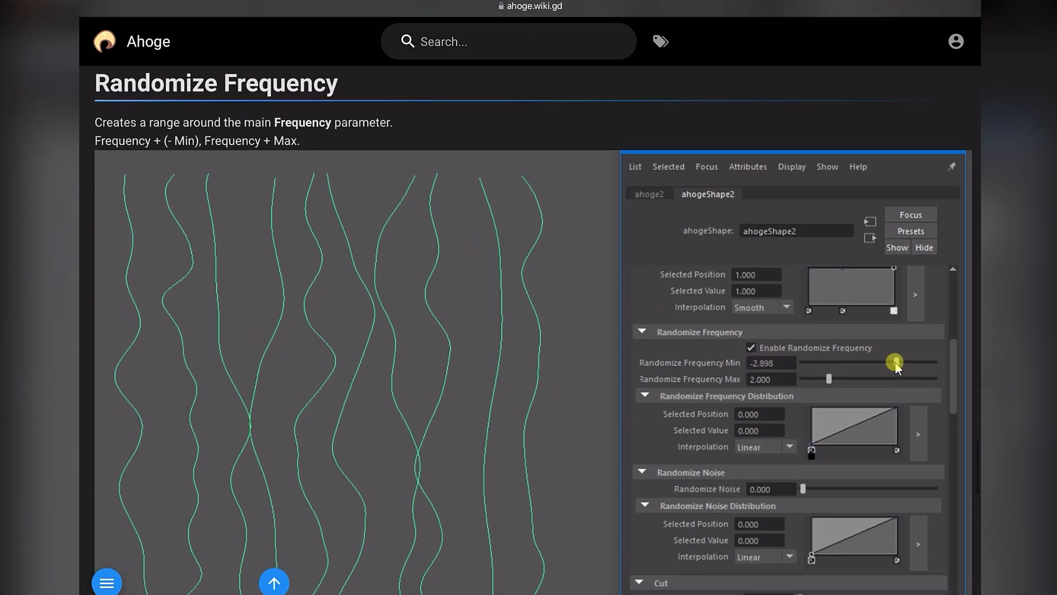
{"action": "scroll", "scroll_direction": "down", "scroll_amount": 3}
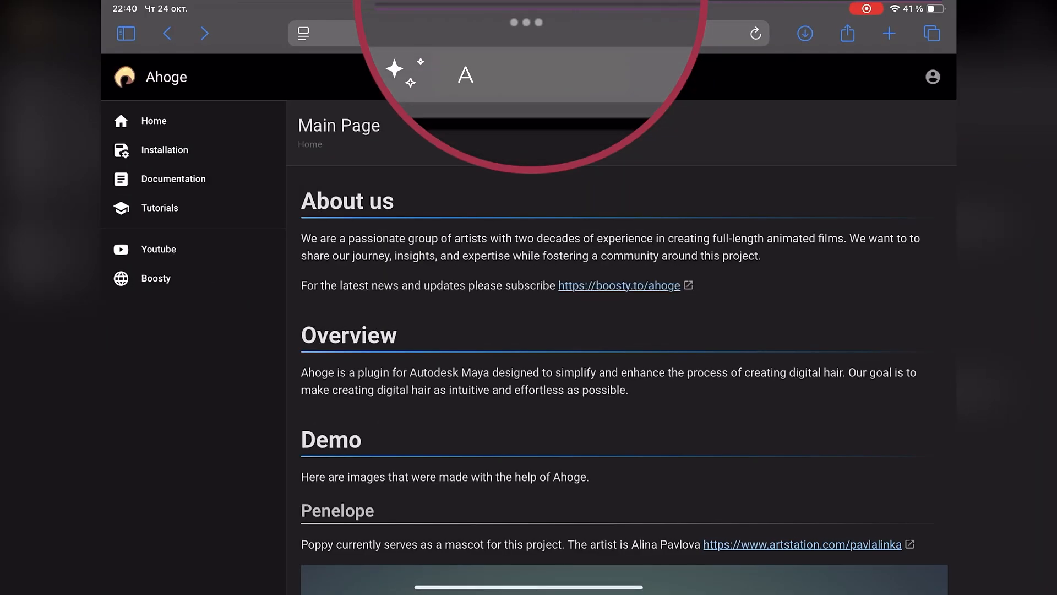
- Open the 'Create Ahoge Hair' wiki page and scroll through its instructions
{"action": "left_click", "coordinate": [178, 178]}
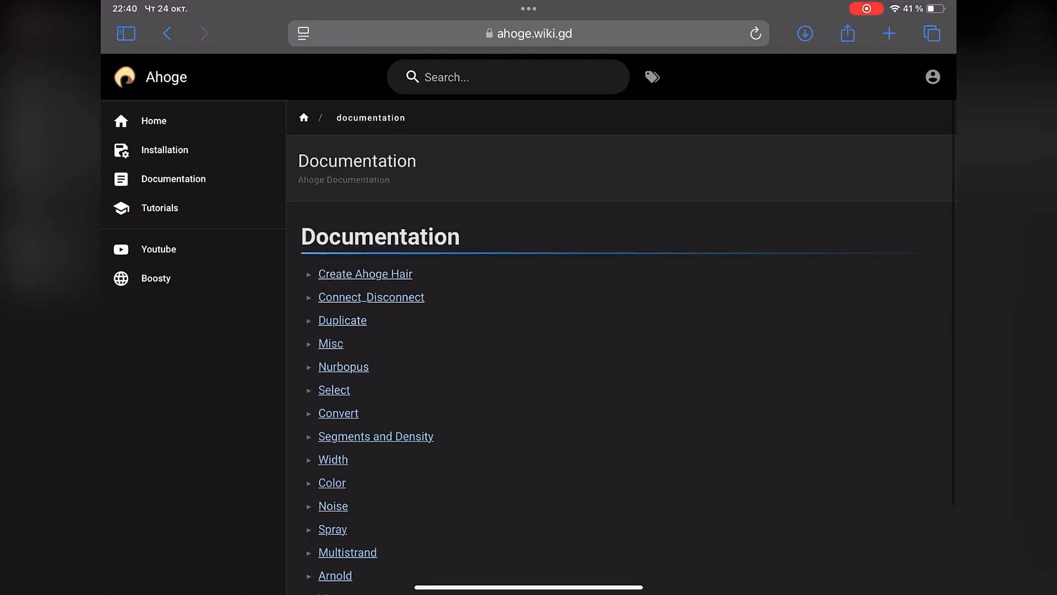
{"action": "left_click", "coordinate": [364, 273]}
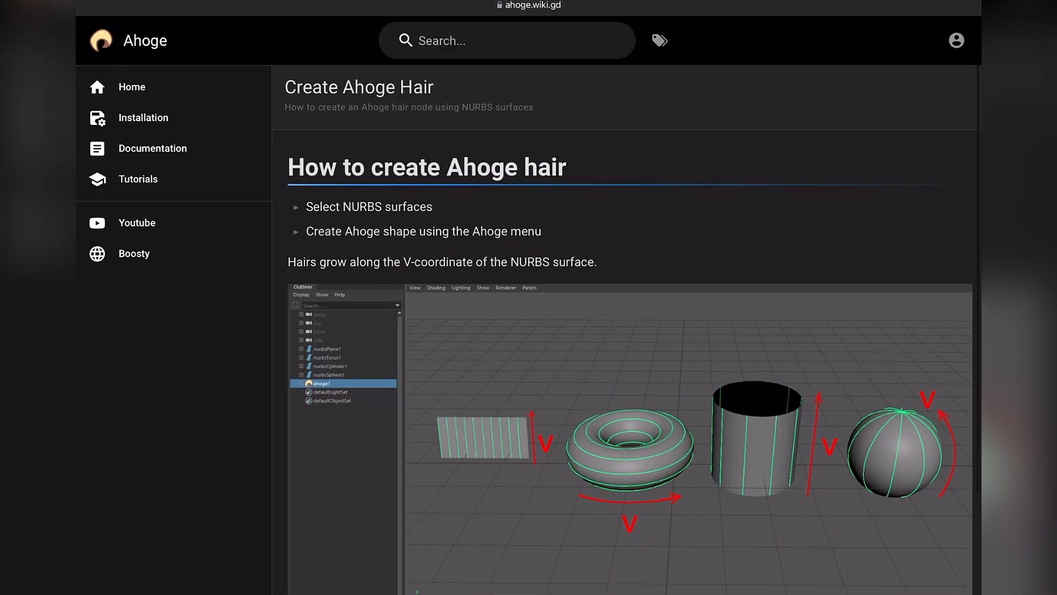
{"action": "scroll", "scroll_direction": "down", "scroll_amount": 3}
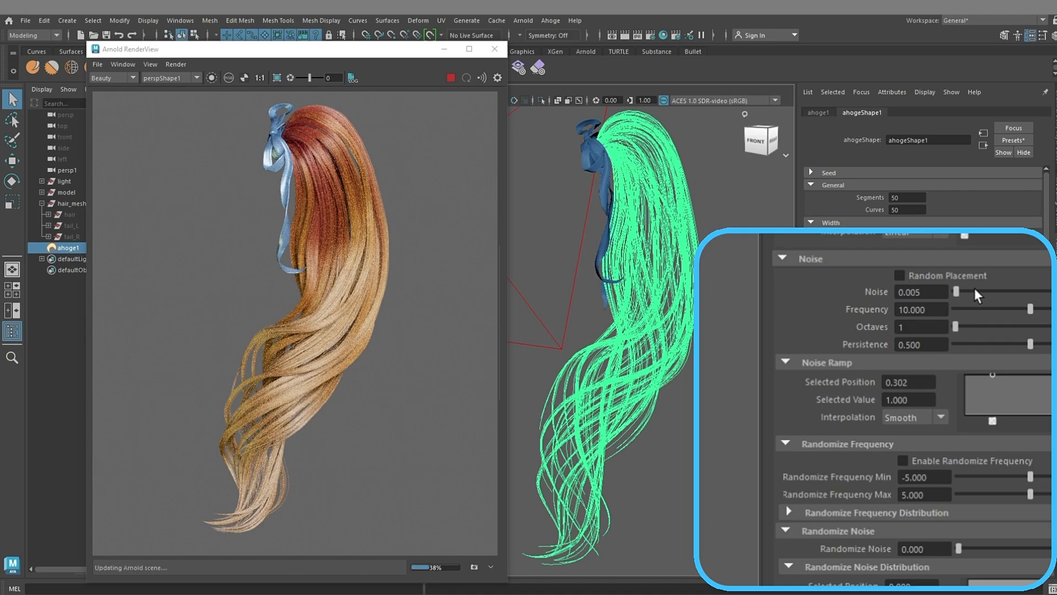
- Tune ahogeShape1 Noise and Noise Ramp, enable Randomize Frequency, and set Seed to 85
{"action": "left_click", "coordinate": [898, 276]}
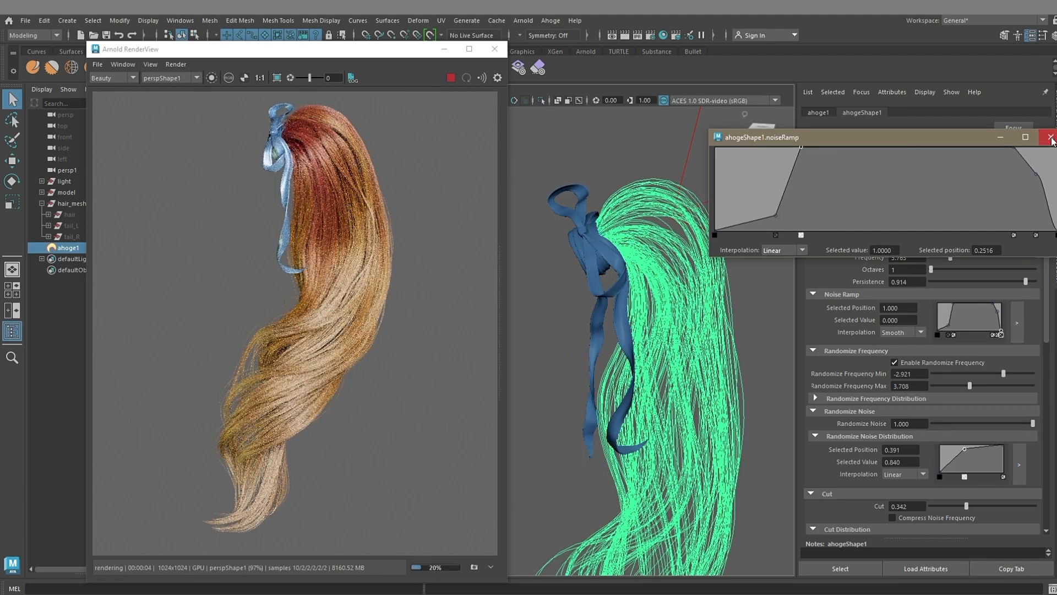
{"action": "left_click", "coordinate": [1048, 137]}
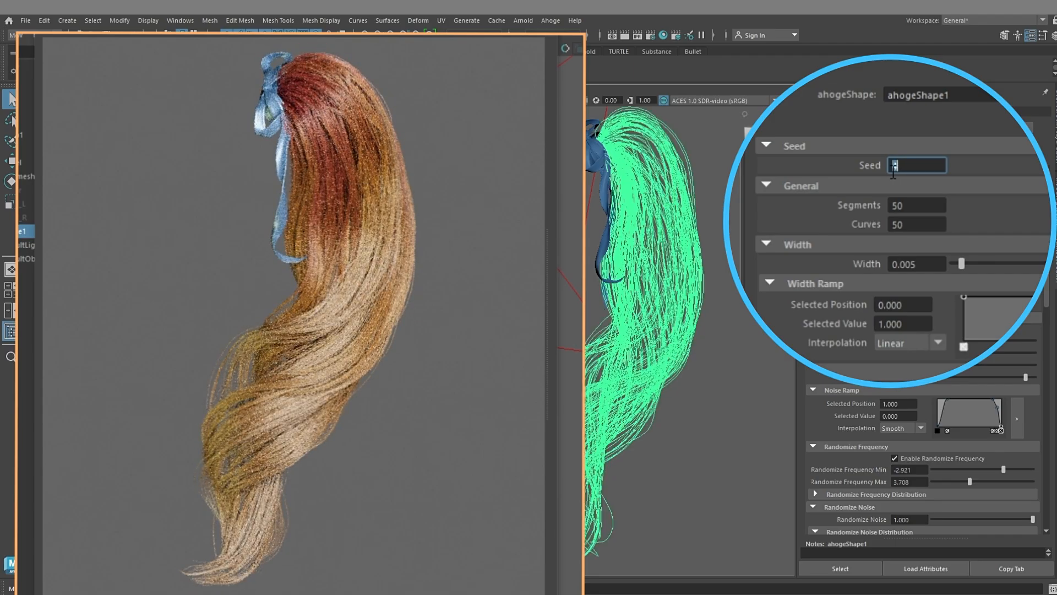
{"action": "type", "text": "85"}
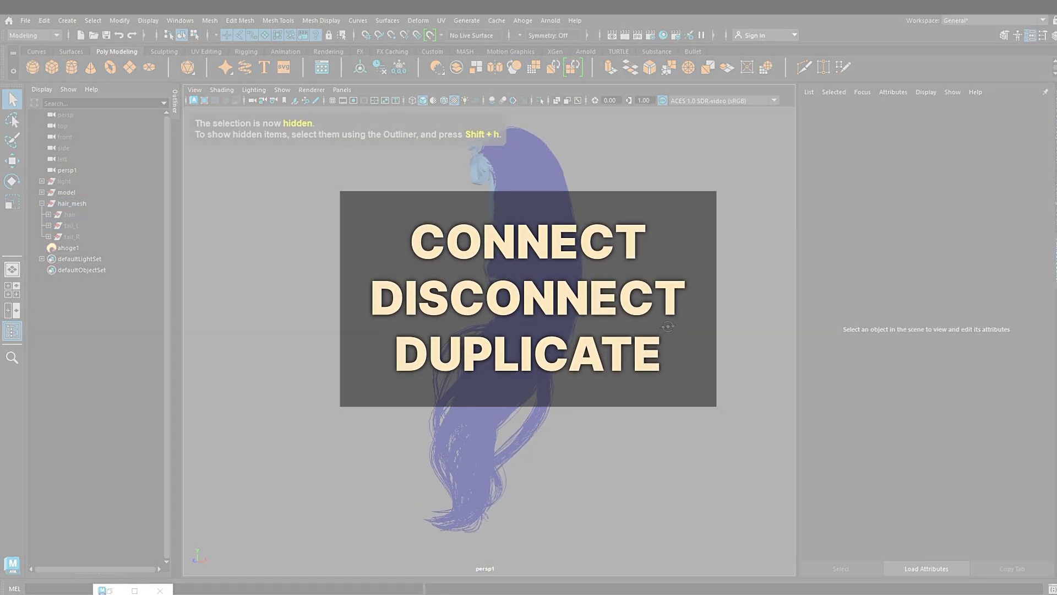
- Connect the ahoge1 hair node to the tail_R surface
{"action": "left_click", "coordinate": [72, 236]}
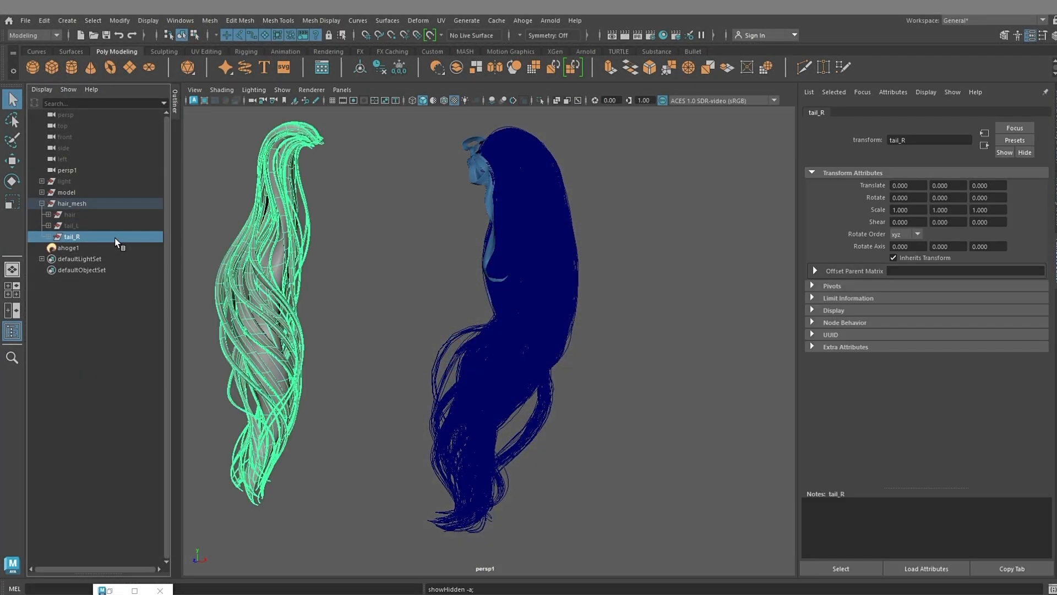
{"action": "left_click", "coordinate": [68, 247]}
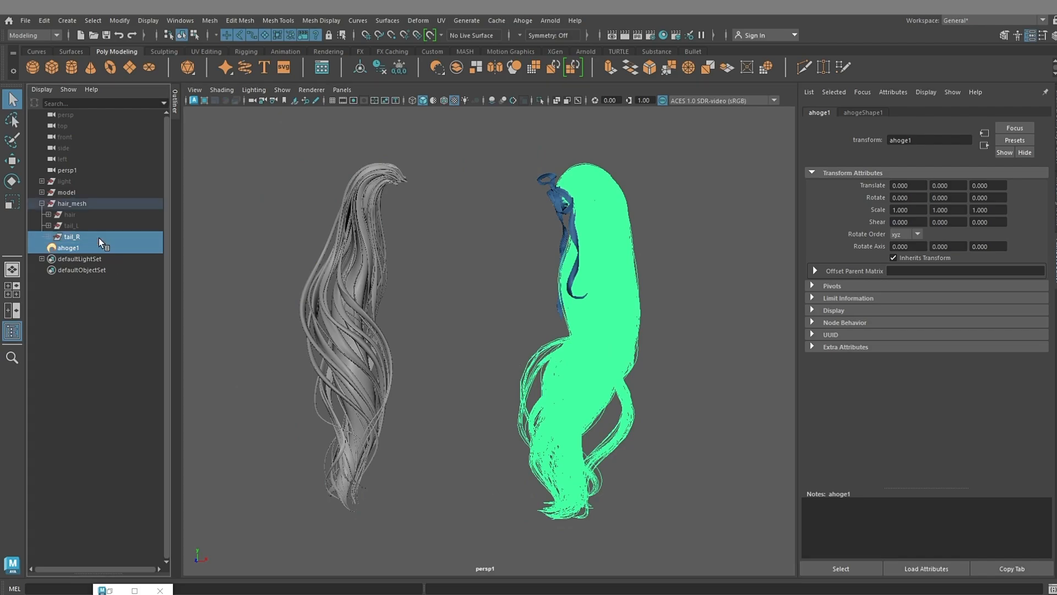
{"action": "left_click", "coordinate": [523, 20]}
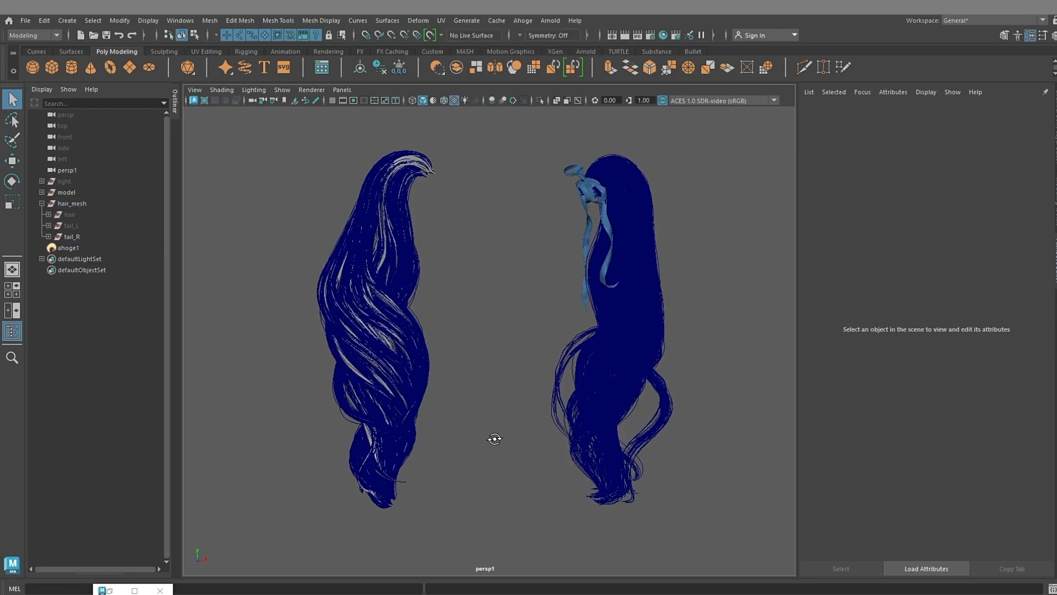
- Duplicate ahoge1, hide the original, connect tail_R and tail_L, and tweak ahogeShape2 Multistrand
{"action": "left_click", "coordinate": [68, 248]}
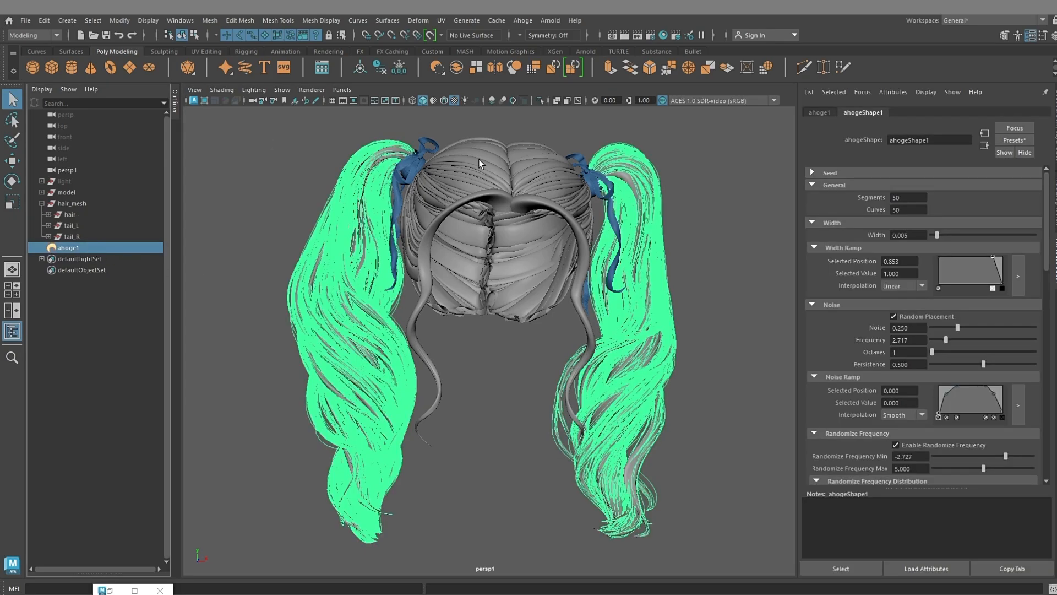
{"action": "left_click", "coordinate": [637, 98]}
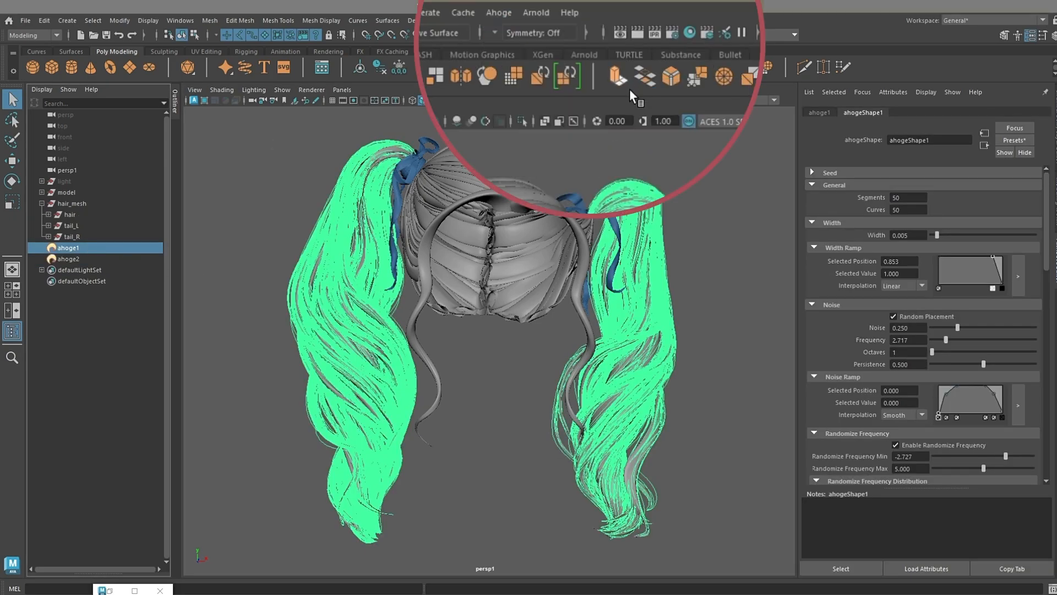
{"action": "key", "text": "h"}
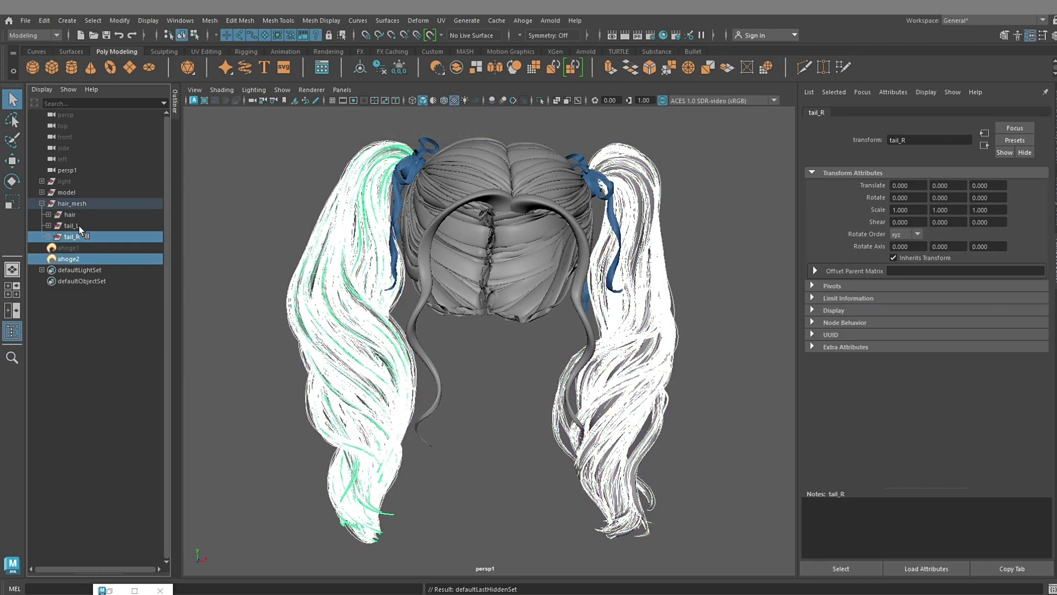
{"action": "left_click", "coordinate": [70, 225]}
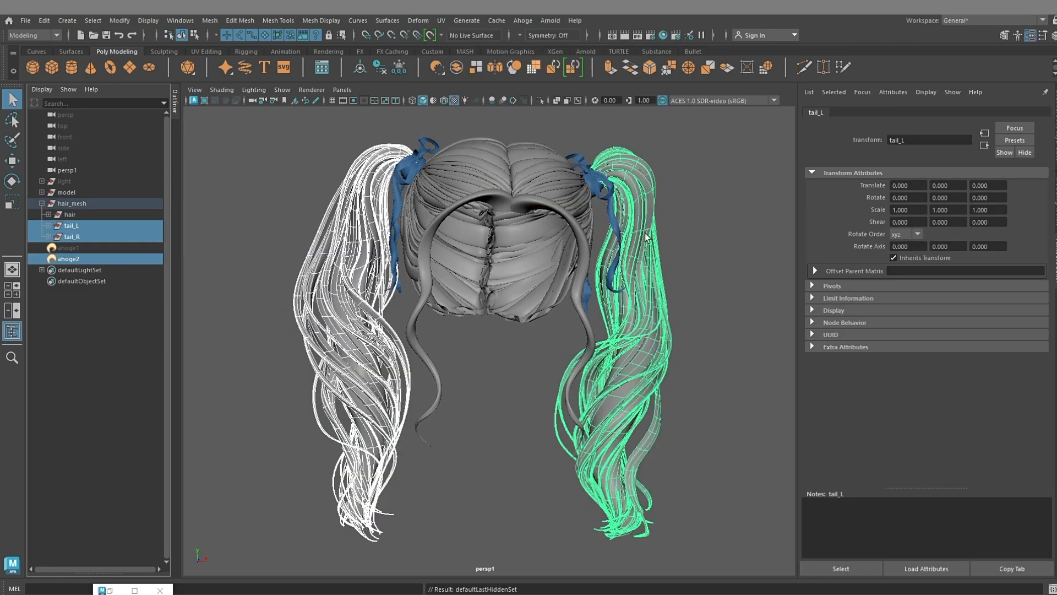
{"action": "left_click", "coordinate": [523, 6]}
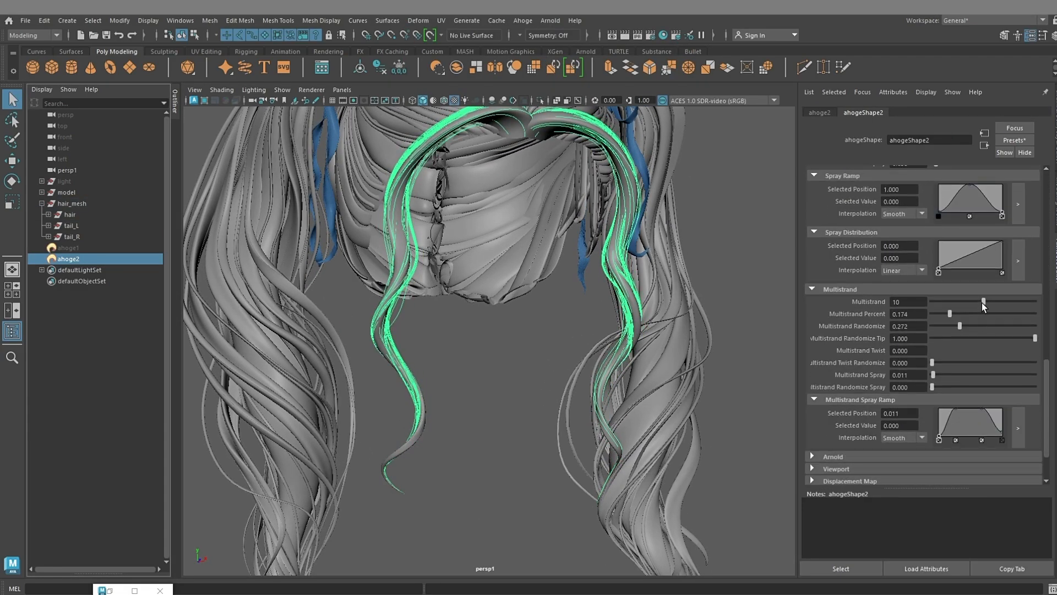
{"action": "left_click", "coordinate": [488, 9]}
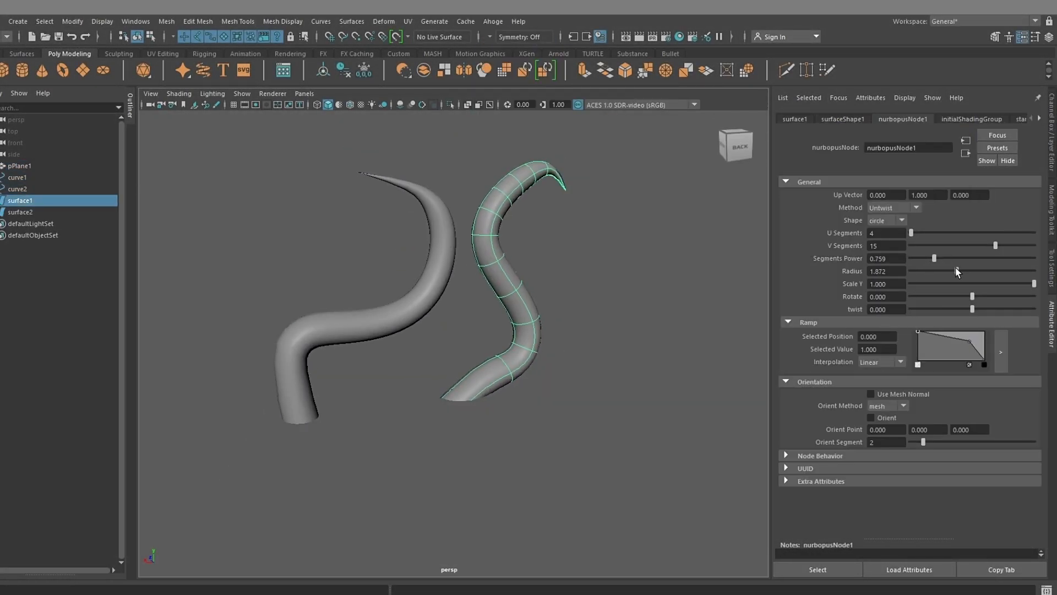
- Adjust the tube demo's radius and duplicate surface curves from the headband
{"action": "left_click", "coordinate": [883, 220]}
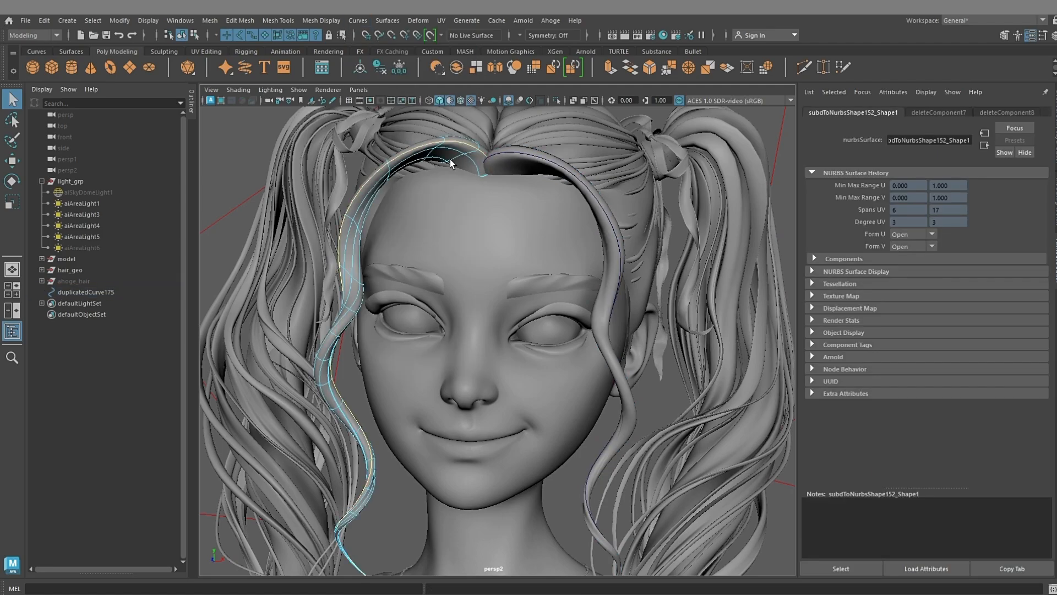
{"action": "left_click", "coordinate": [330, 8]}
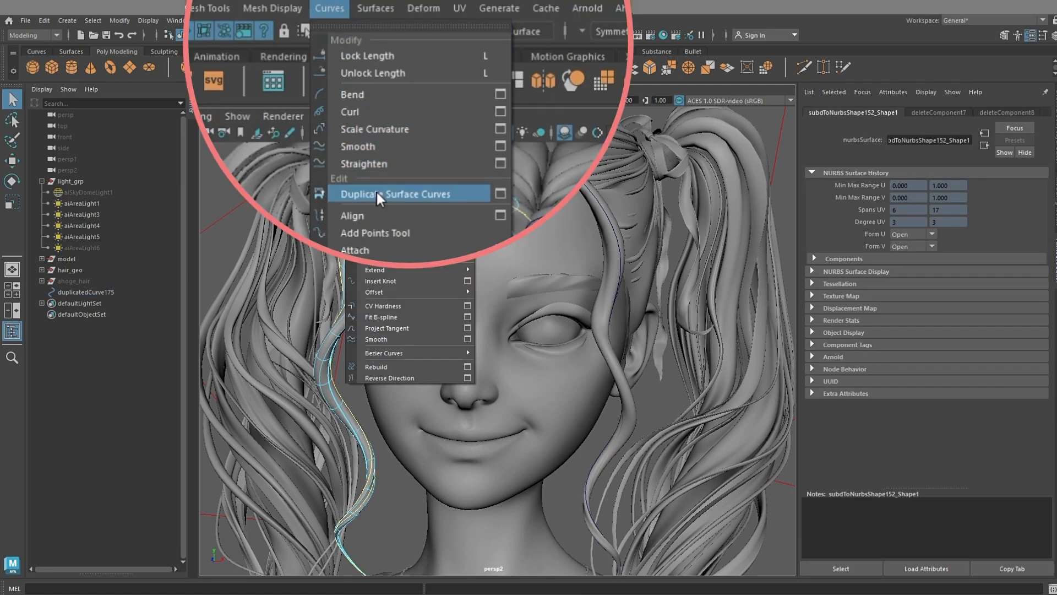
{"action": "left_click", "coordinate": [397, 193]}
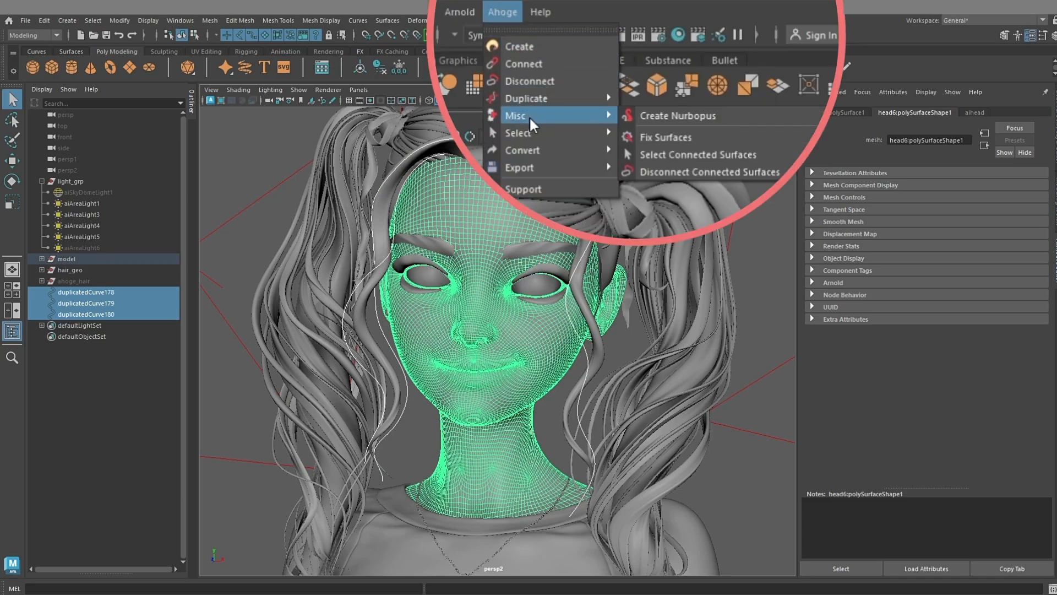
- Create Nurbopus strips on the curves, shrinking Radius, tuning Segments Power and tapering the ramp
{"action": "left_click", "coordinate": [678, 115]}
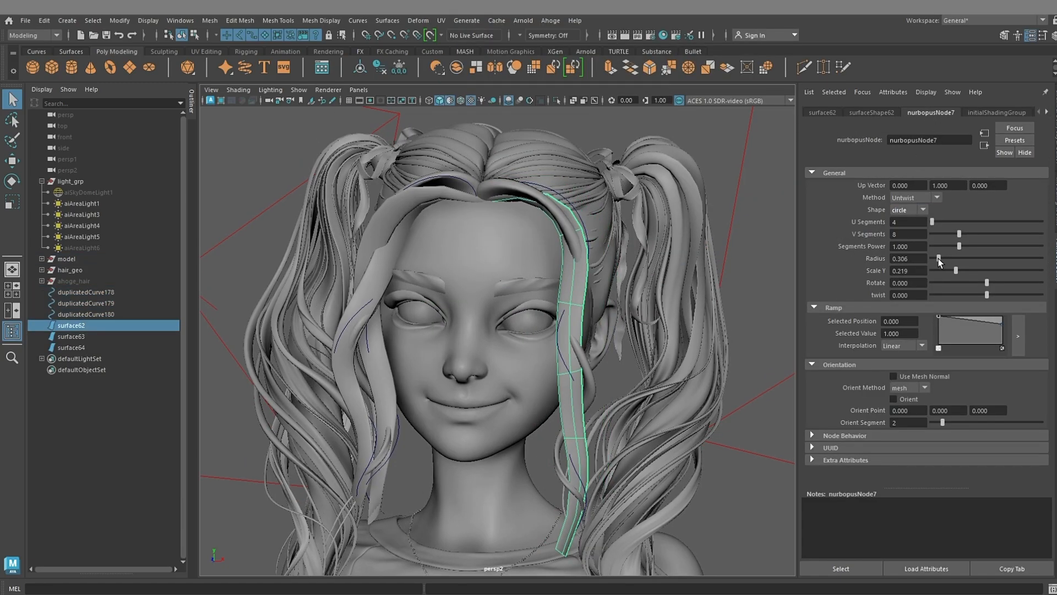
{"action": "left_click", "coordinate": [907, 210]}
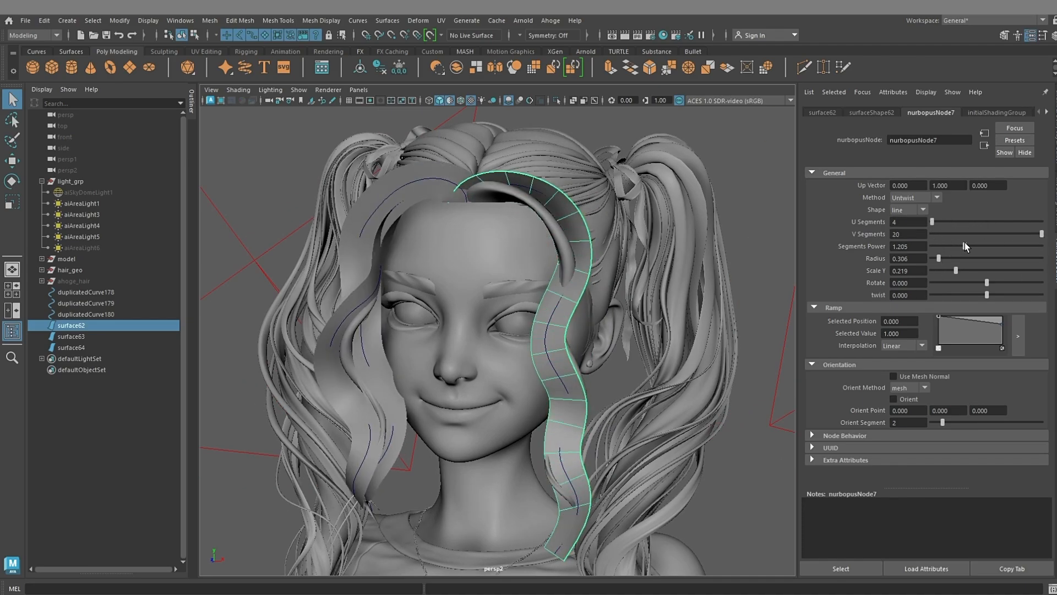
{"action": "left_click", "coordinate": [1018, 336]}
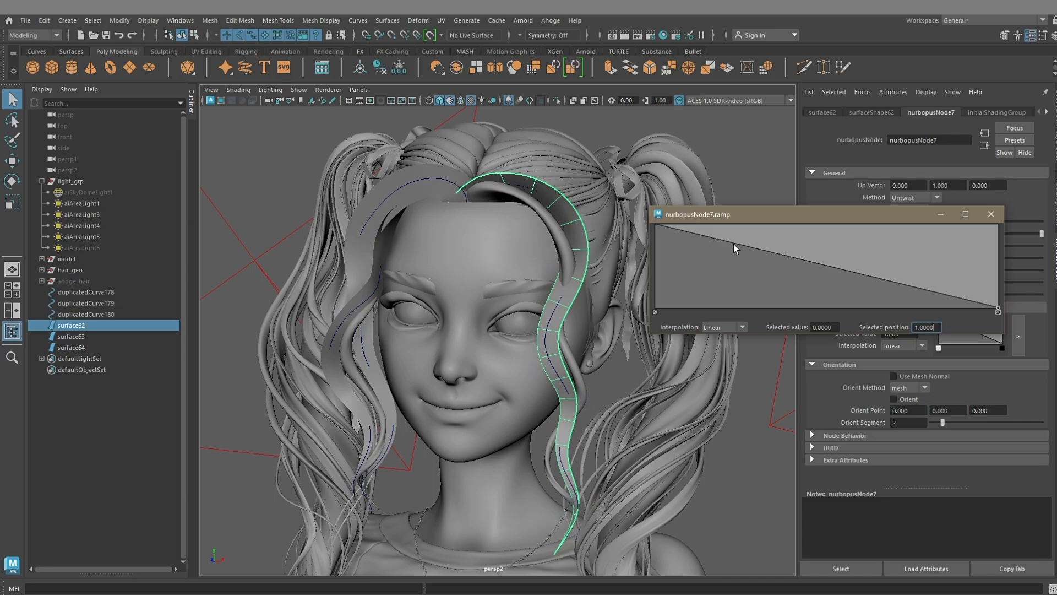
{"action": "left_click", "coordinate": [990, 214]}
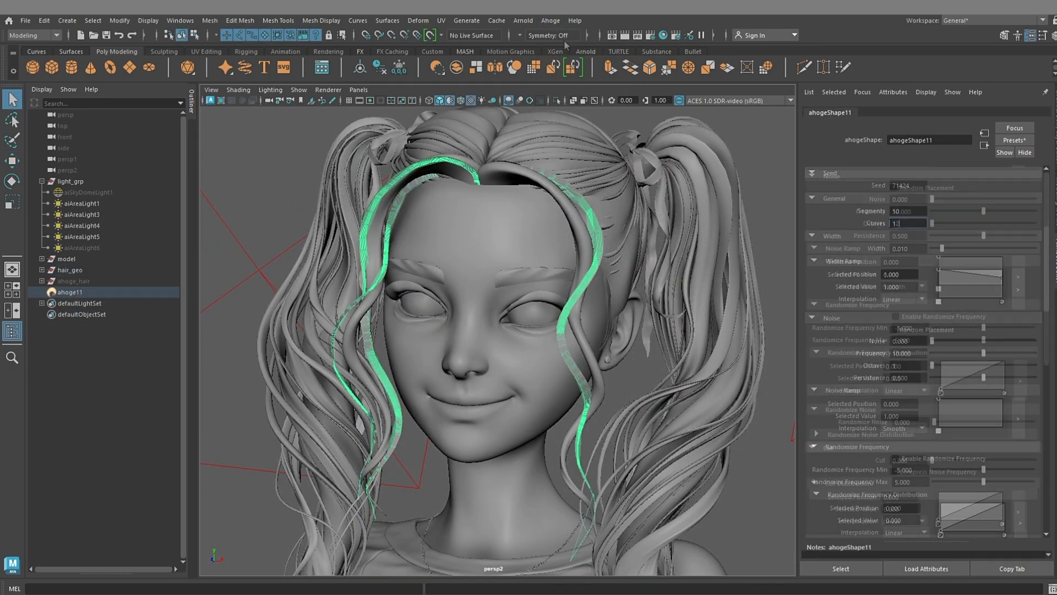
- Grow Ahoge hair on the headband strips and expand the ahoge_hair group in the Outliner
{"action": "scroll", "scroll_direction": "down", "scroll_amount": 3}
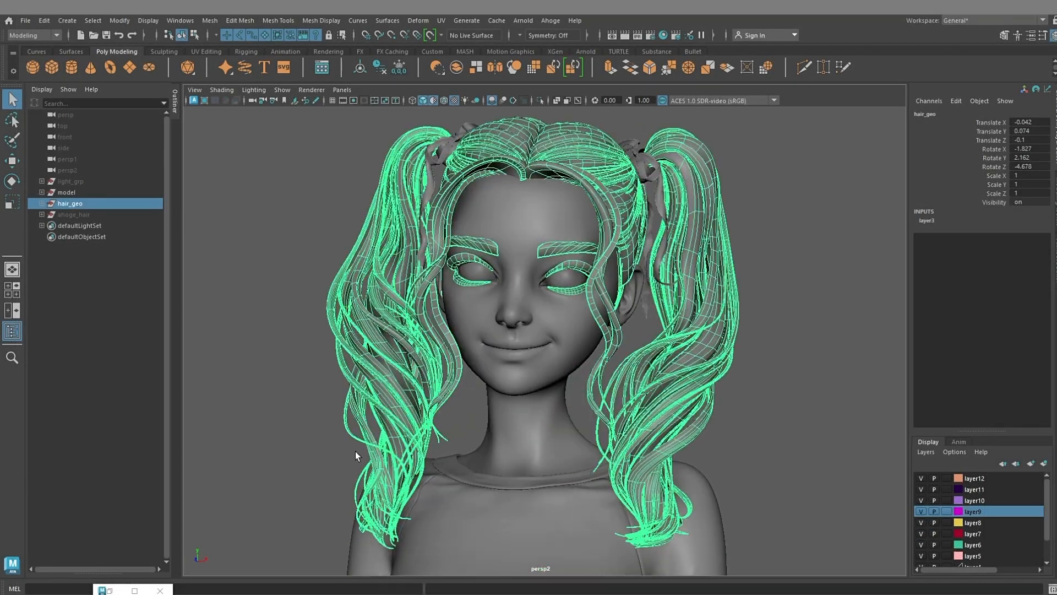
{"action": "left_click", "coordinate": [42, 214]}
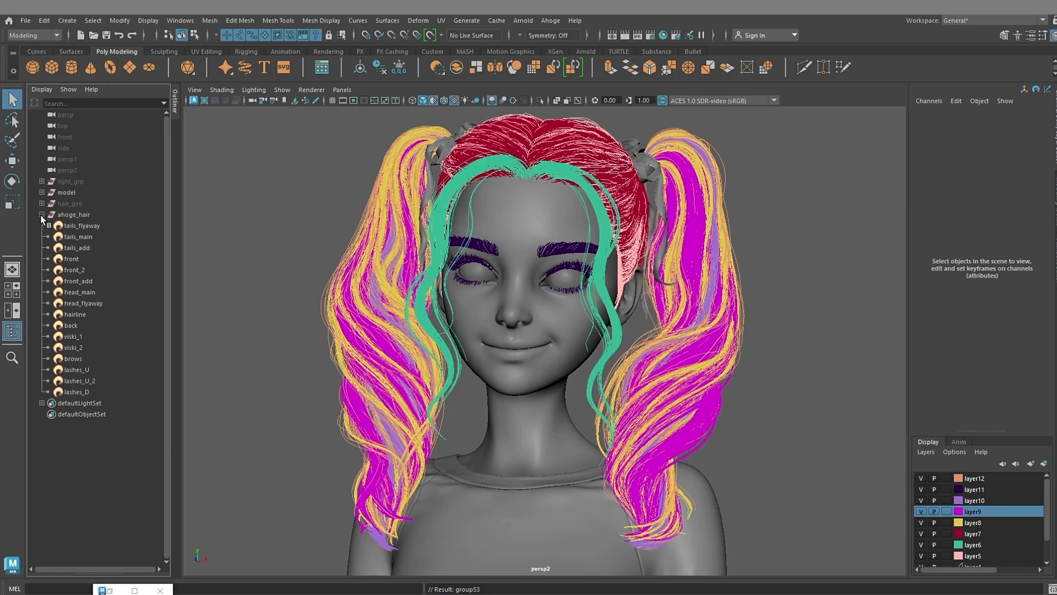